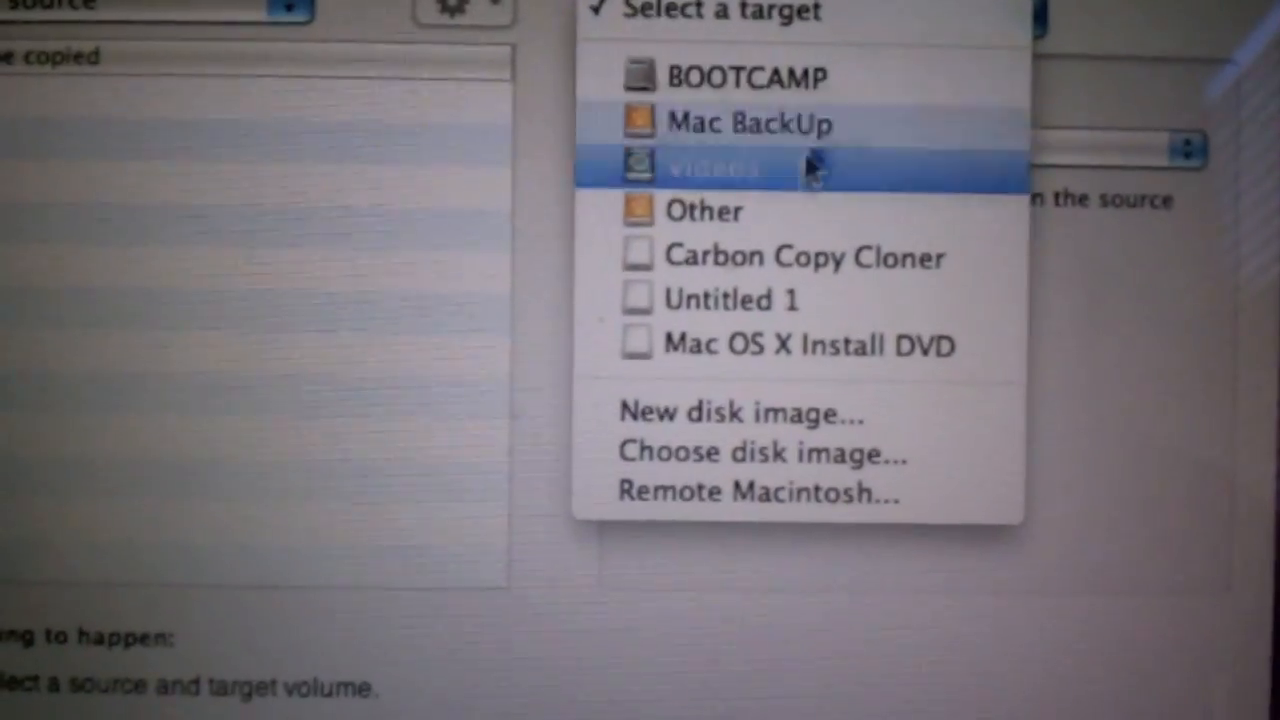
{"action": "mouse_move", "coordinate": [740, 132]}
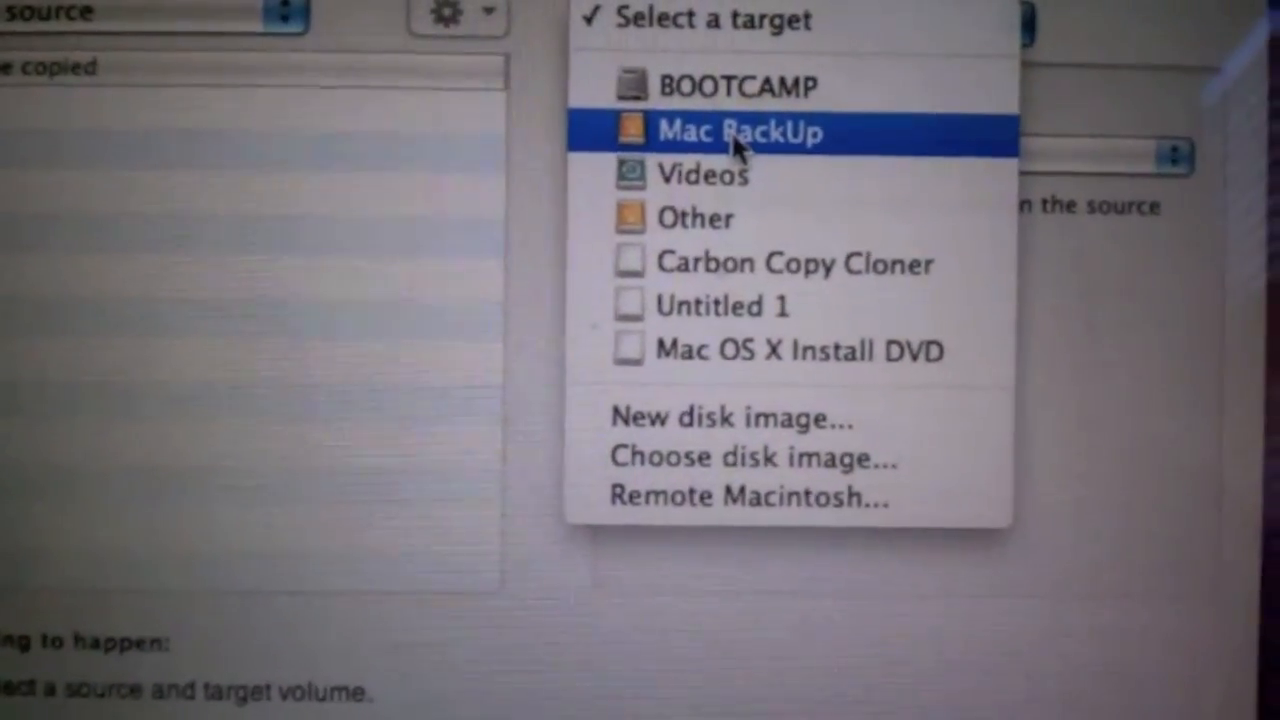
Choose Mac OS X Install DVD as the clone source after trying Restore from disk image
{"action": "left_click", "coordinate": [740, 132]}
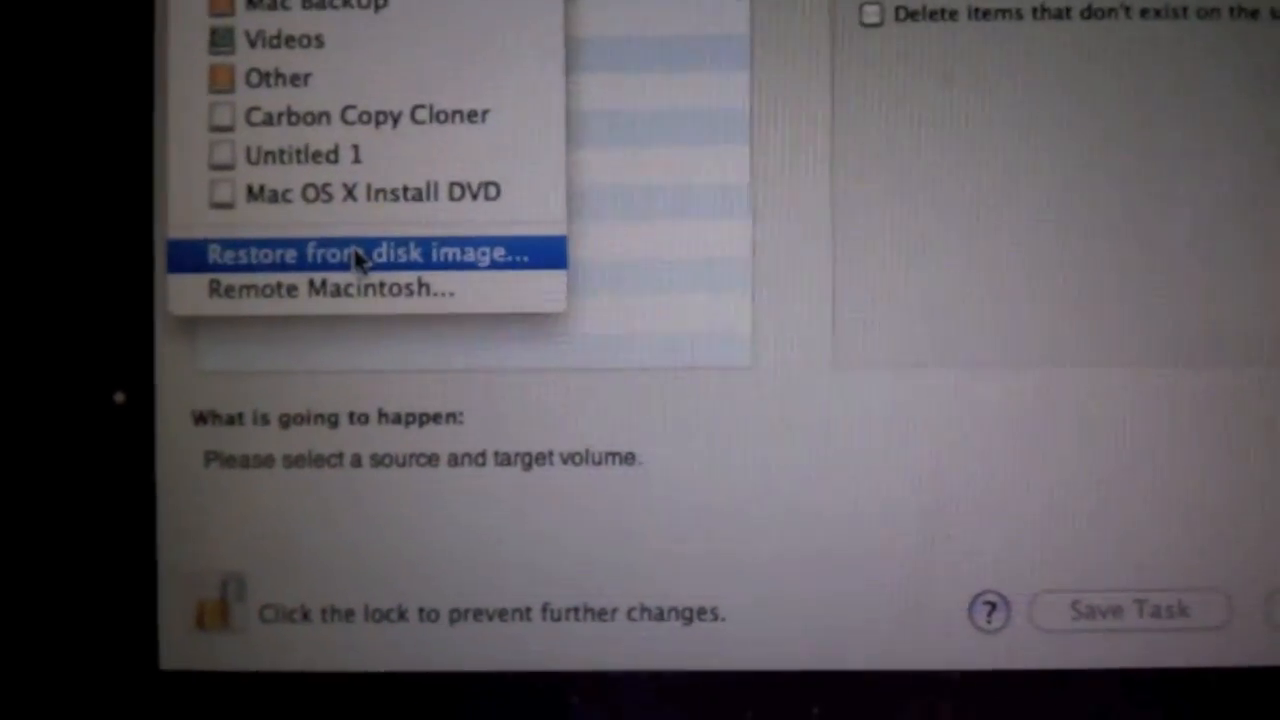
{"action": "left_click", "coordinate": [364, 252]}
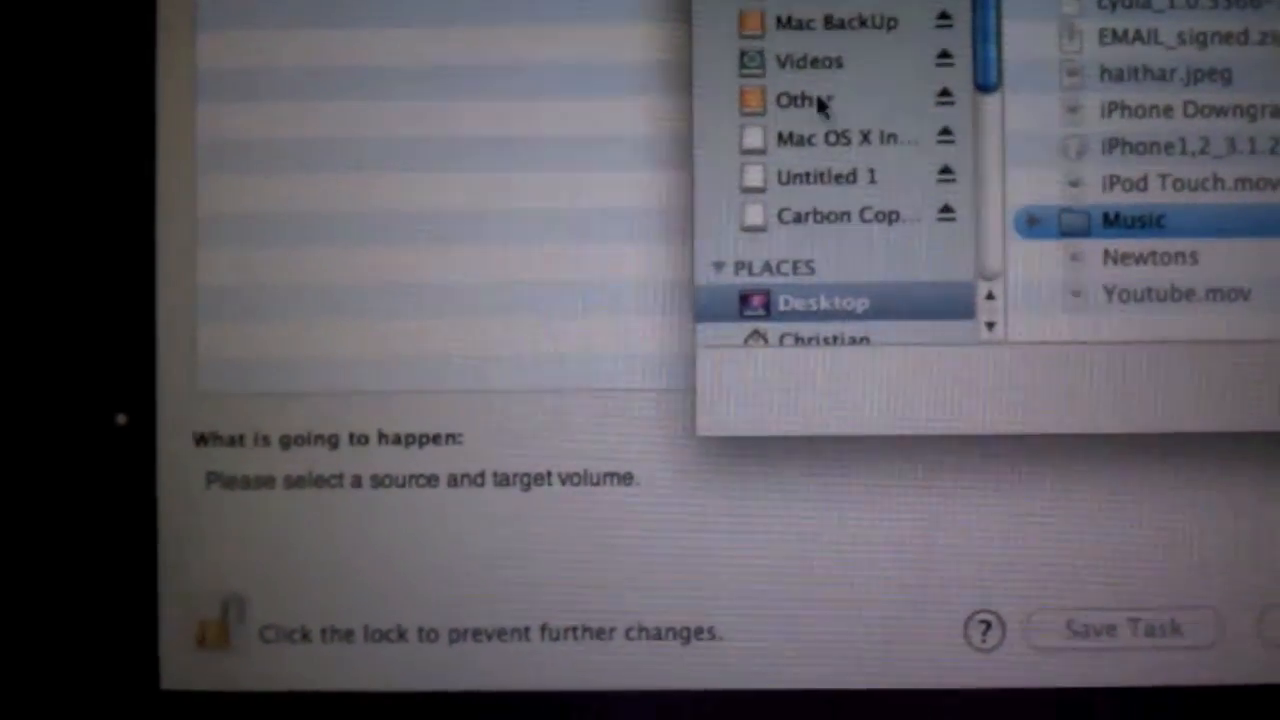
{"action": "left_click", "coordinate": [804, 108]}
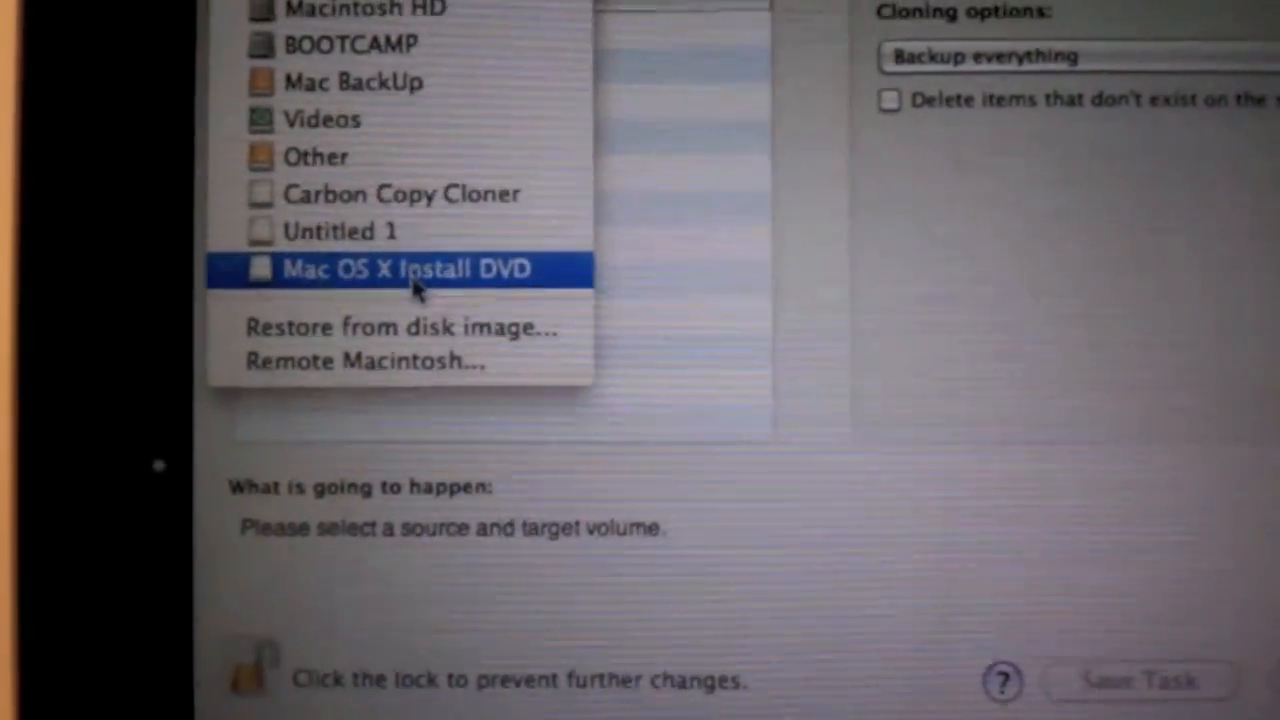
{"action": "left_click", "coordinate": [406, 268]}
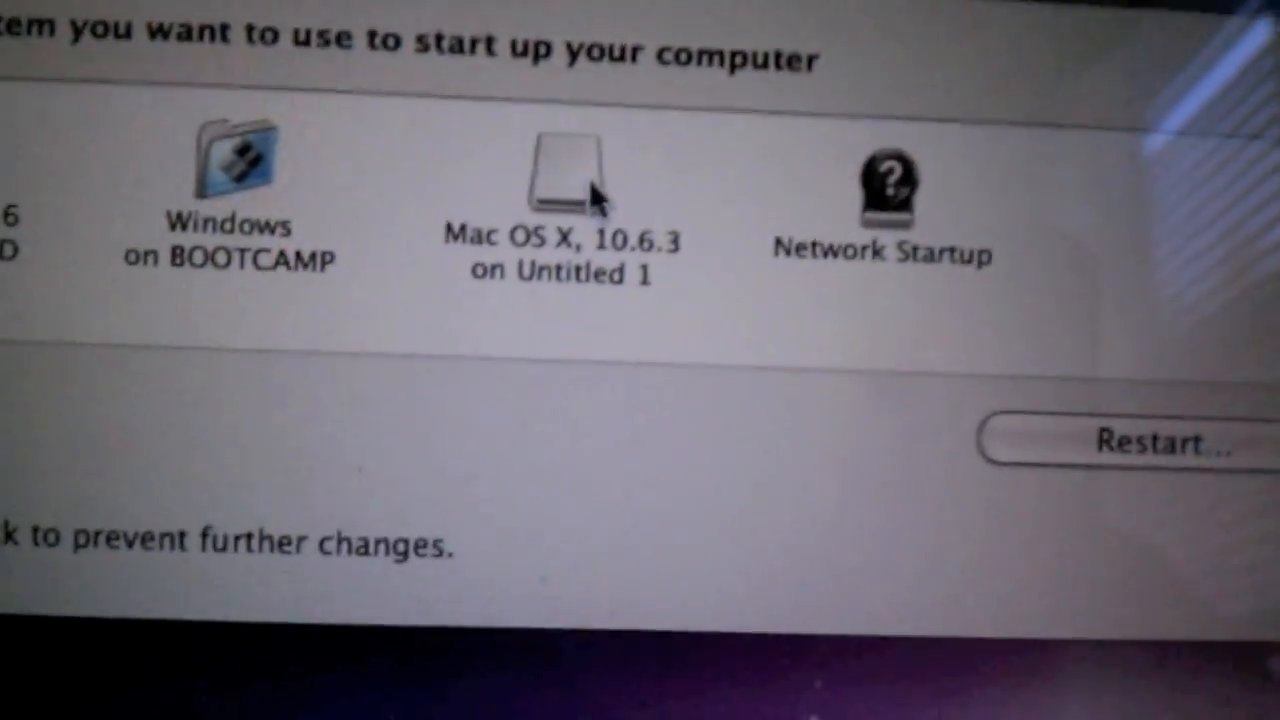
Select Mac OS X 10.6.3 on Untitled 1 as startup disk and restart into it
{"action": "left_click", "coordinate": [556, 170]}
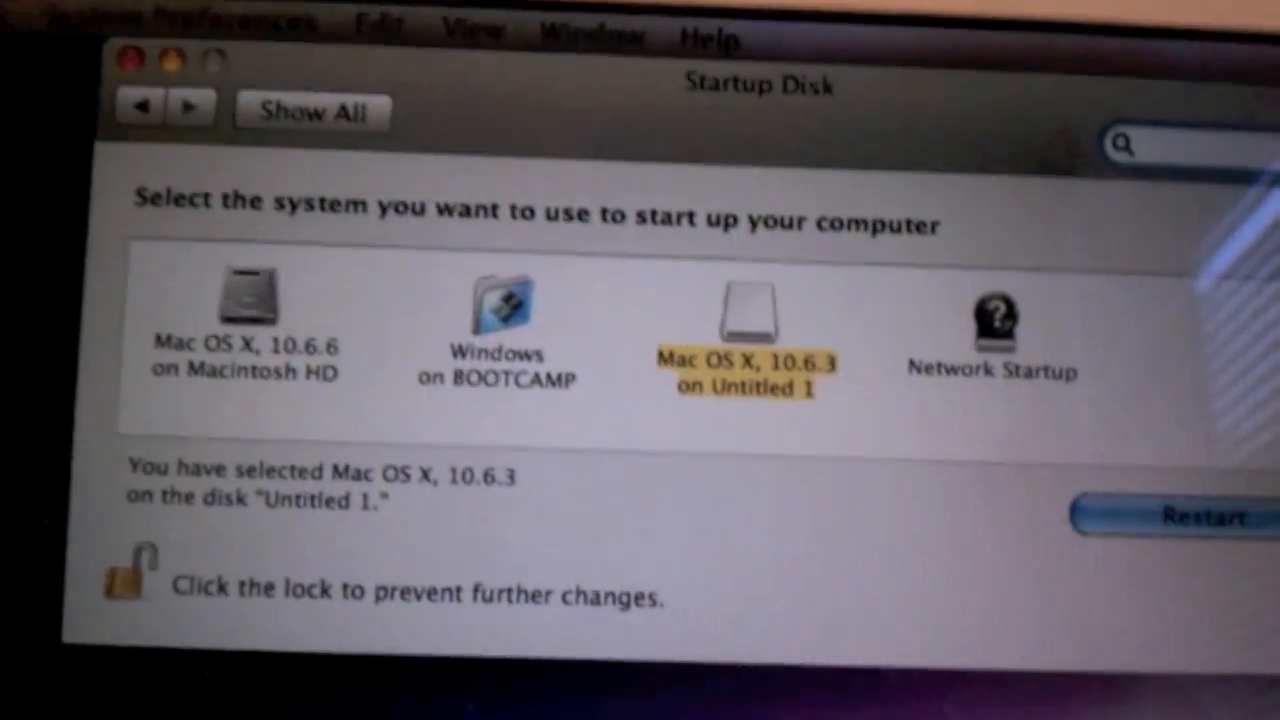
{"action": "left_click", "coordinate": [1204, 516]}
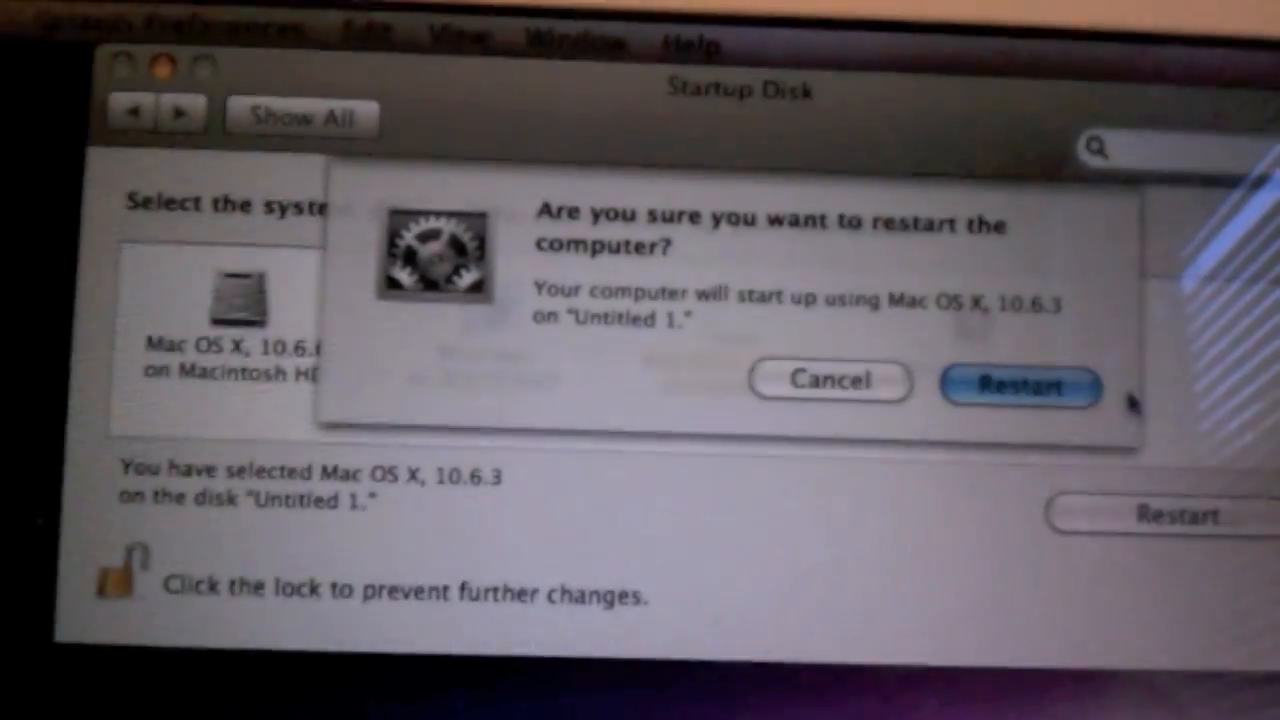
{"action": "left_click", "coordinate": [828, 380]}
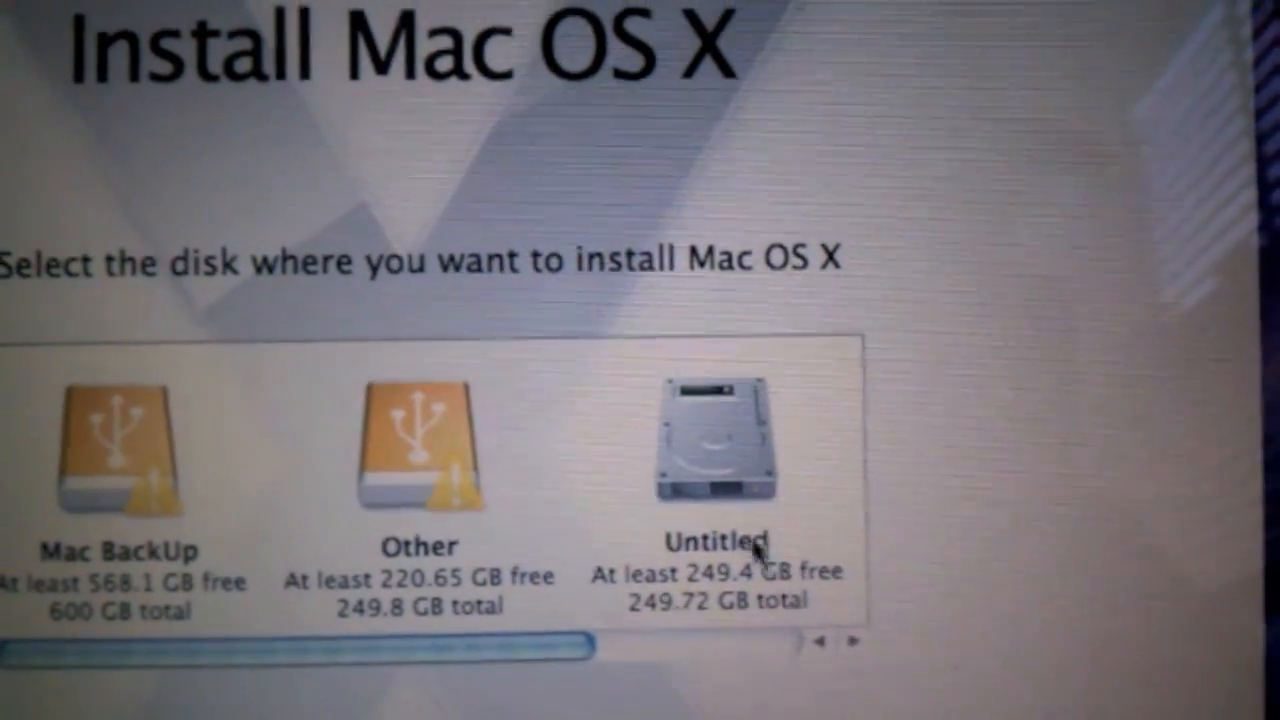
Select the Untitled hard disk as the Mac OS X install destination
{"action": "left_click", "coordinate": [710, 444]}
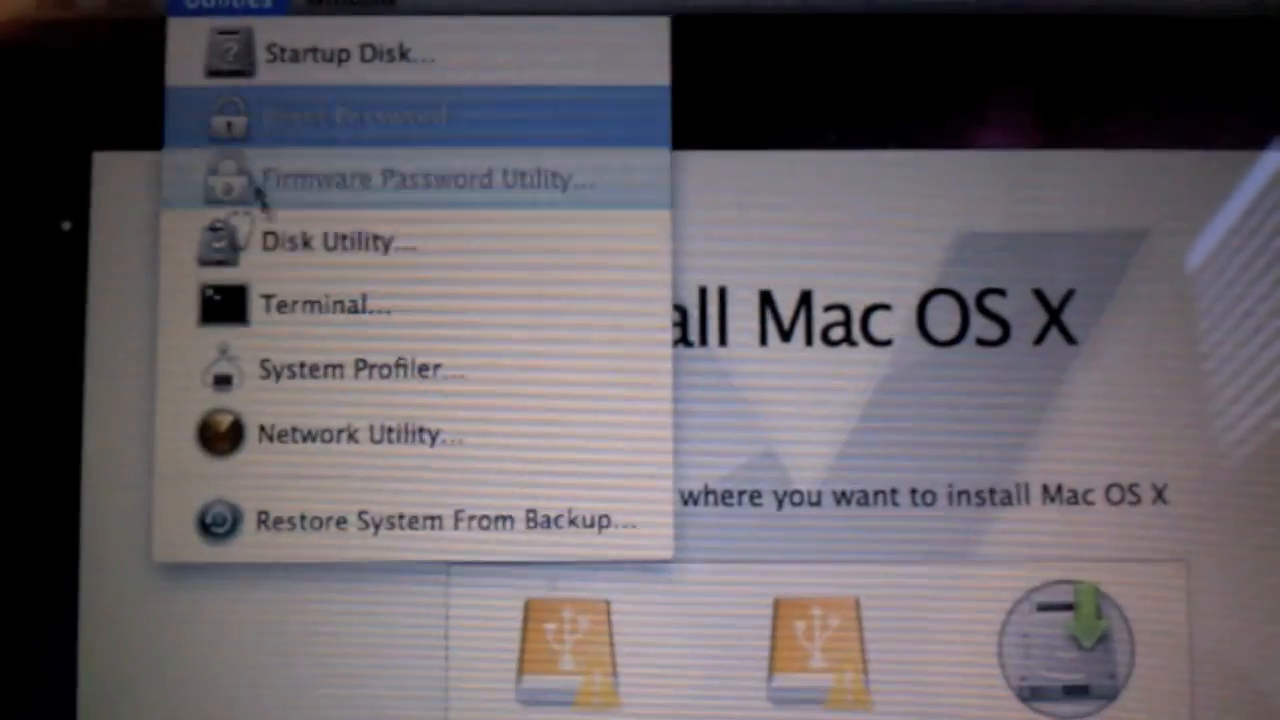
{"action": "mouse_move", "coordinate": [360, 270]}
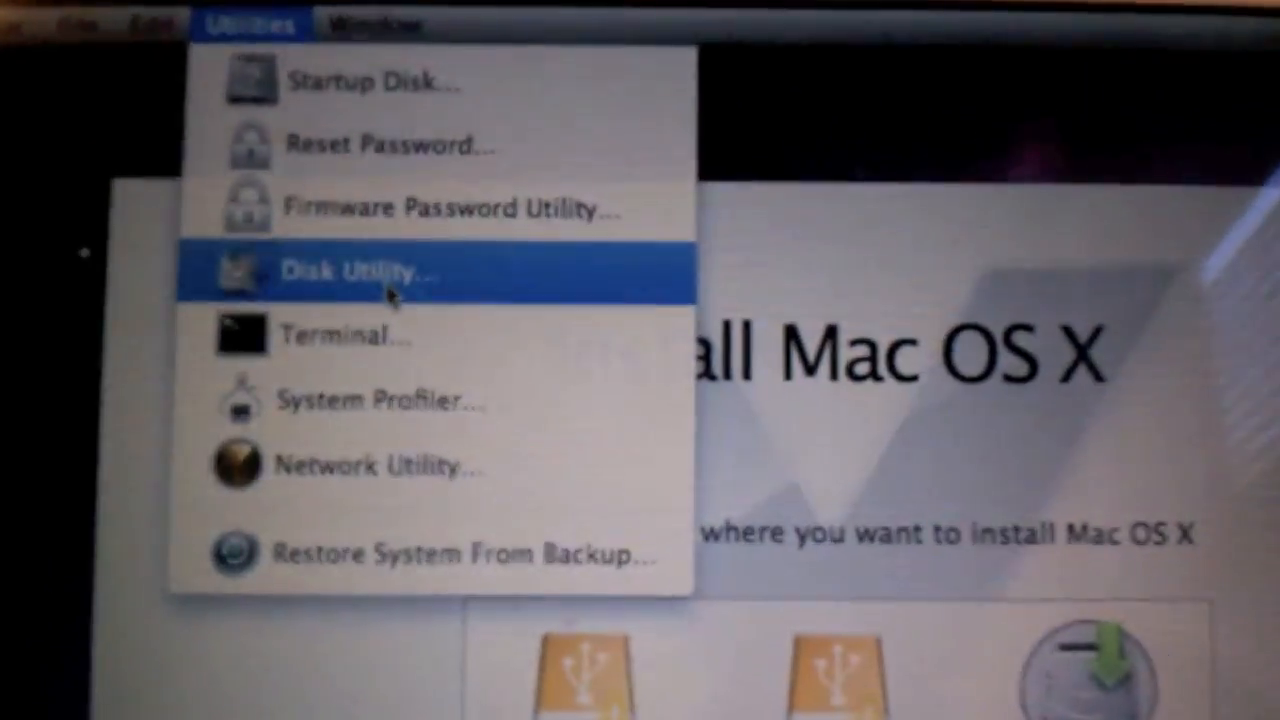
Launch Disk Utility and select the internal 250.06 GB TOSHIBA drive
{"action": "left_click", "coordinate": [360, 270]}
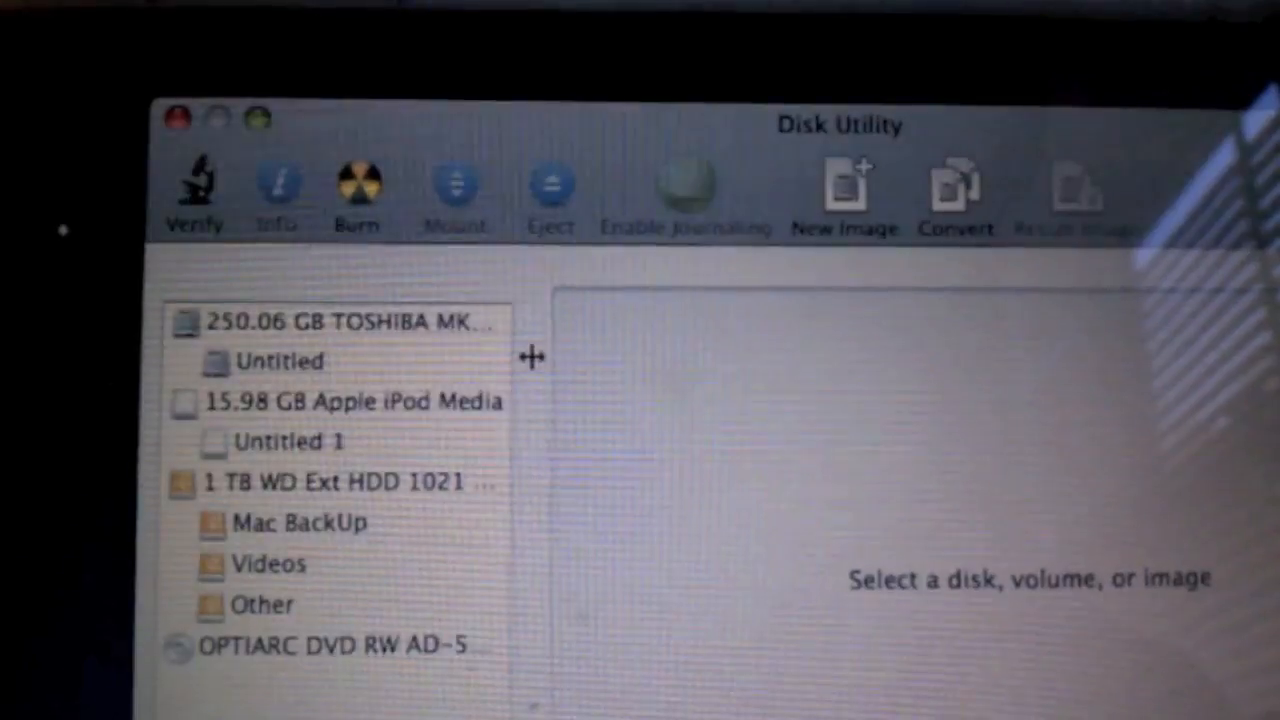
{"action": "left_click", "coordinate": [350, 322]}
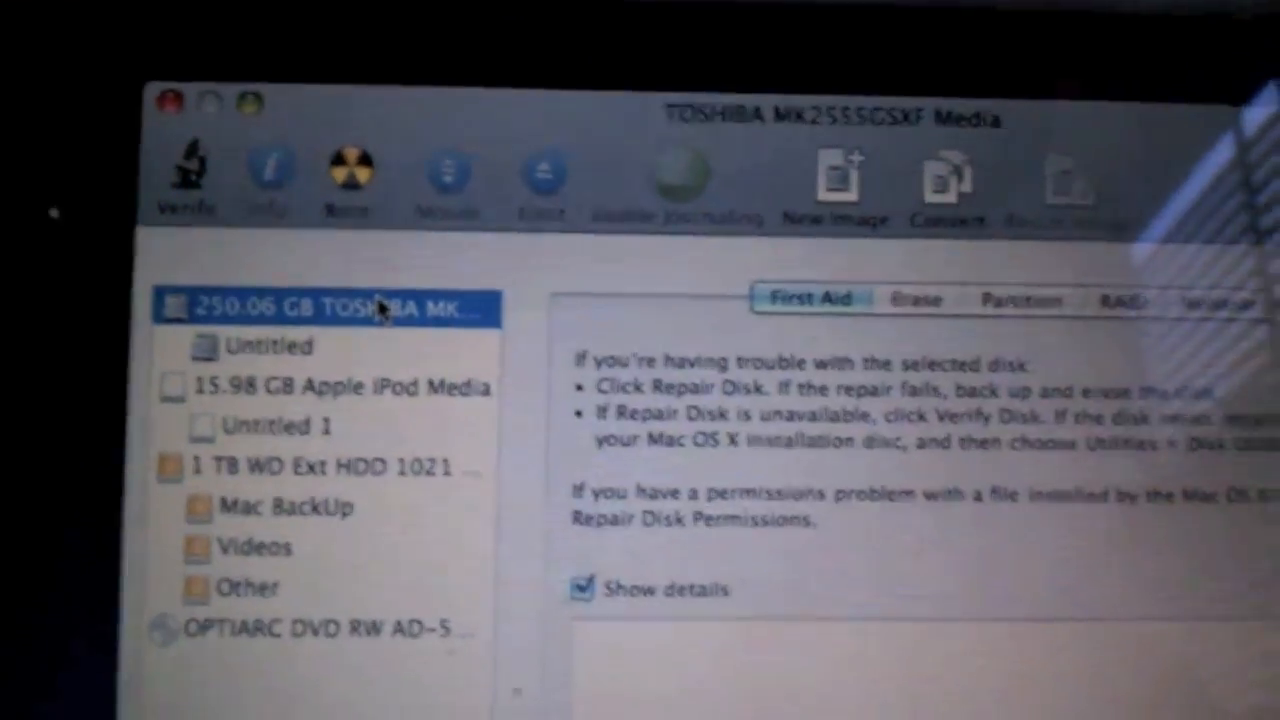